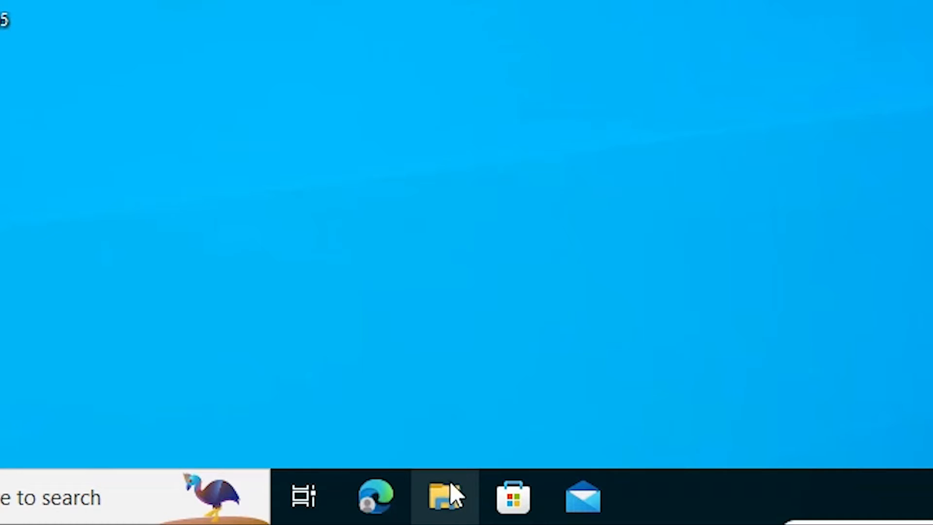
# Open File Explorer on Quick access to inspect the red sync-error crosses.
pyautogui.click(443, 497)
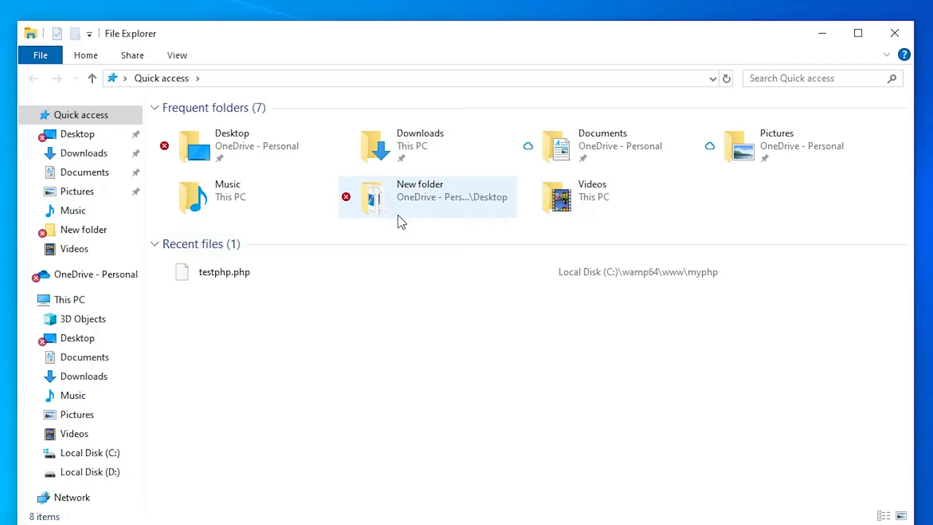
pyautogui.click(895, 32)
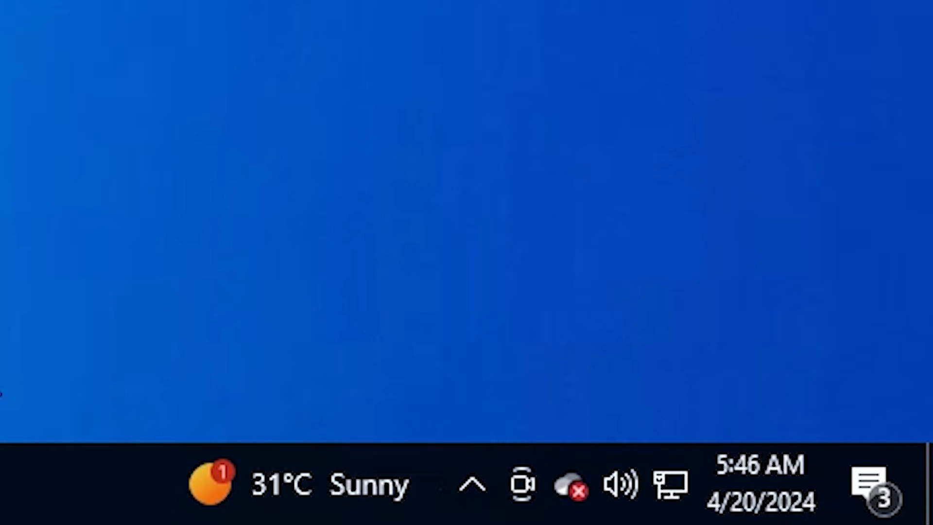
pyautogui.moveTo(472, 485)
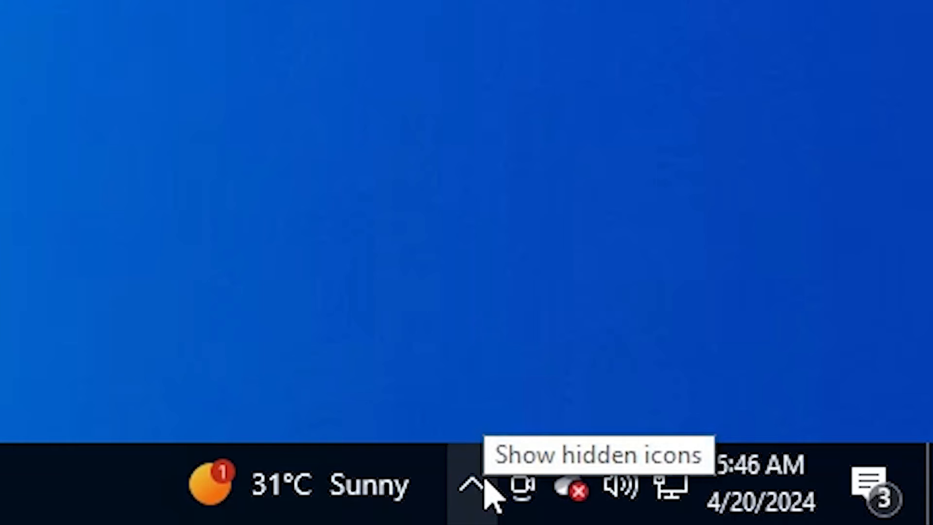
# Open OneDrive Settings on the Account page from the tray icon's Help & Settings menu.
pyautogui.click(477, 489)
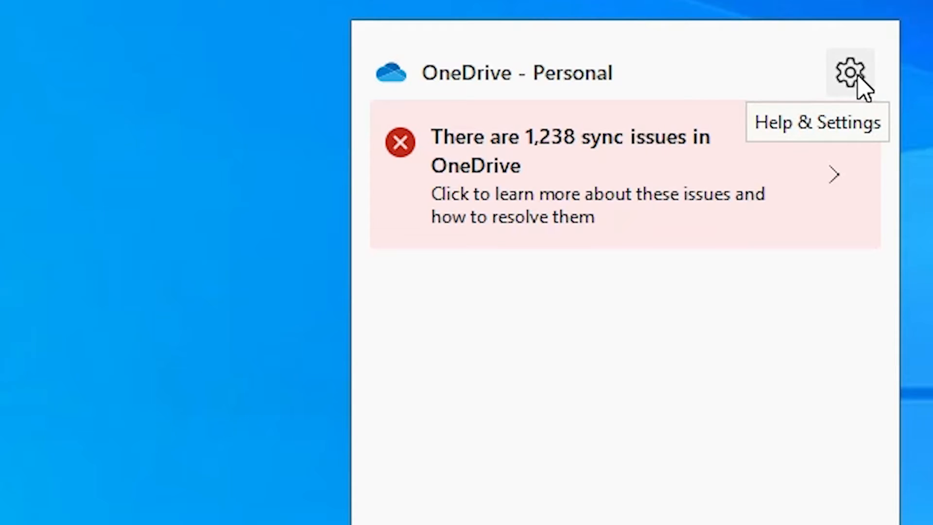
pyautogui.click(850, 72)
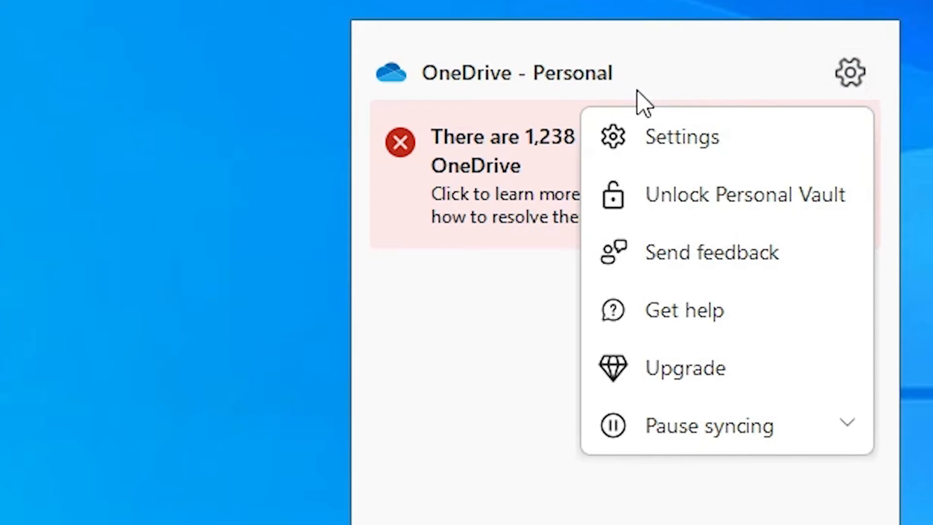
pyautogui.click(681, 137)
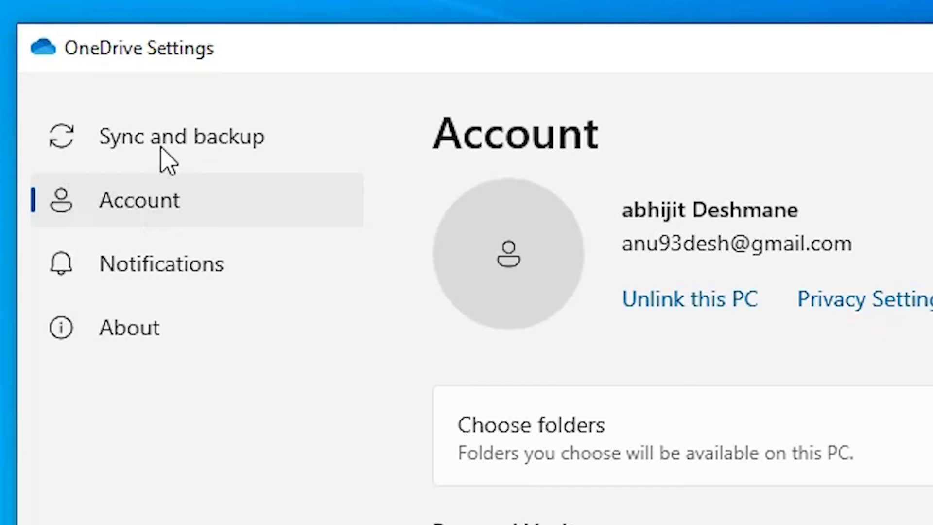
# On the Account page, choose Unlink this PC and confirm with Unlink account.
pyautogui.click(182, 136)
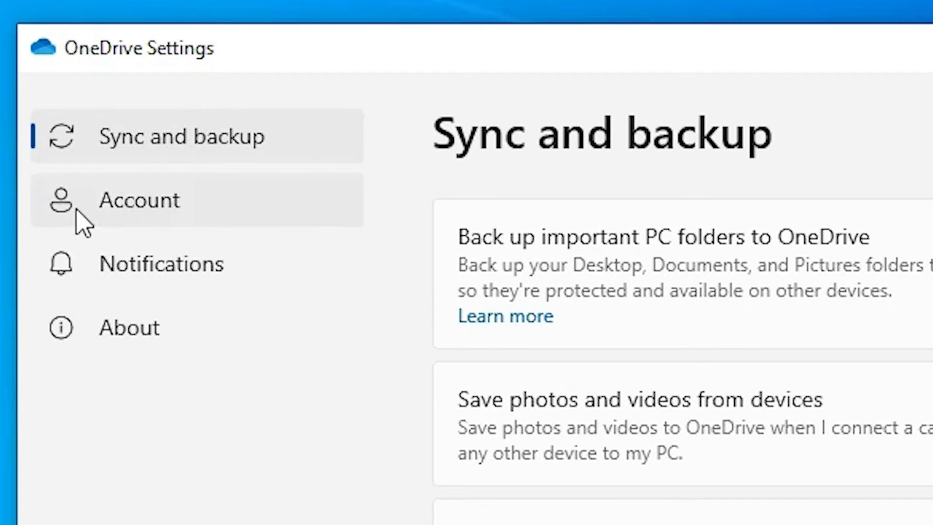
pyautogui.click(139, 199)
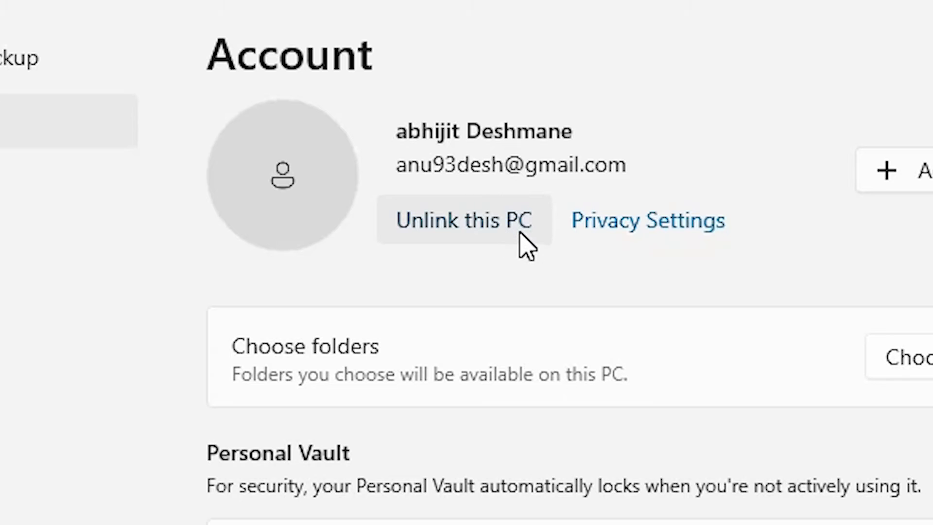
pyautogui.click(463, 220)
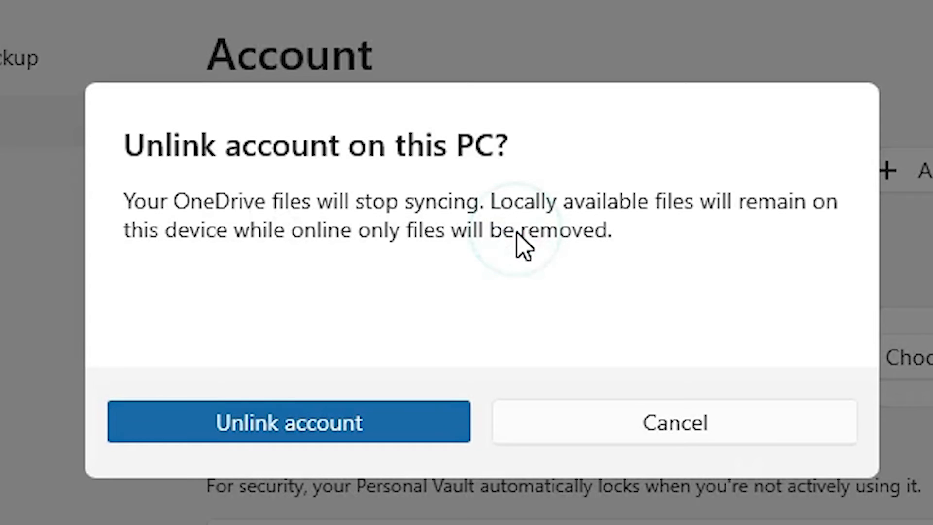
pyautogui.click(288, 422)
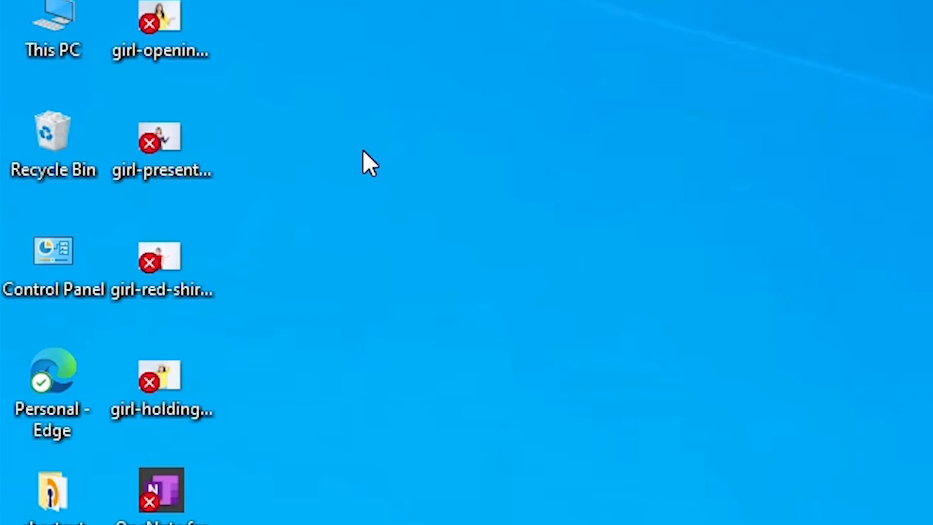
# Close the Set up OneDrive sign-in window without signing back in.
pyautogui.rightClick(369, 163)
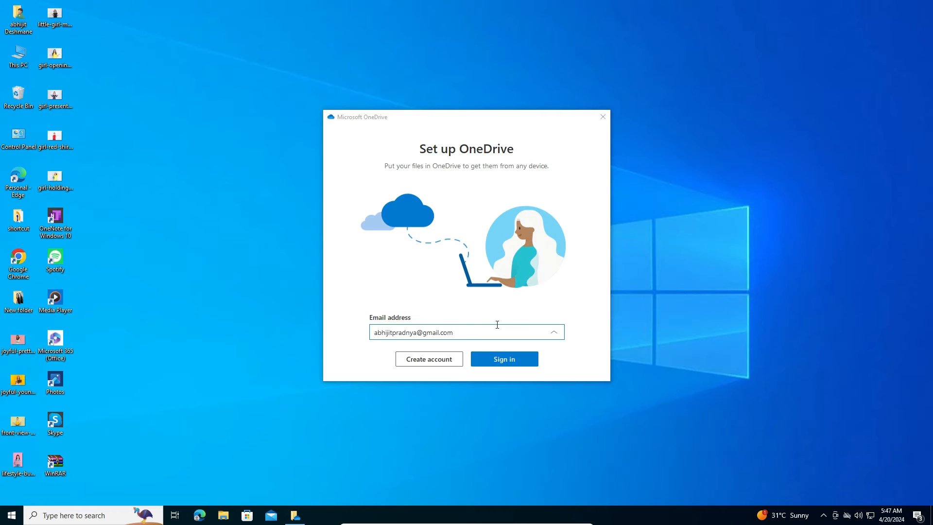
pyautogui.moveTo(601, 117)
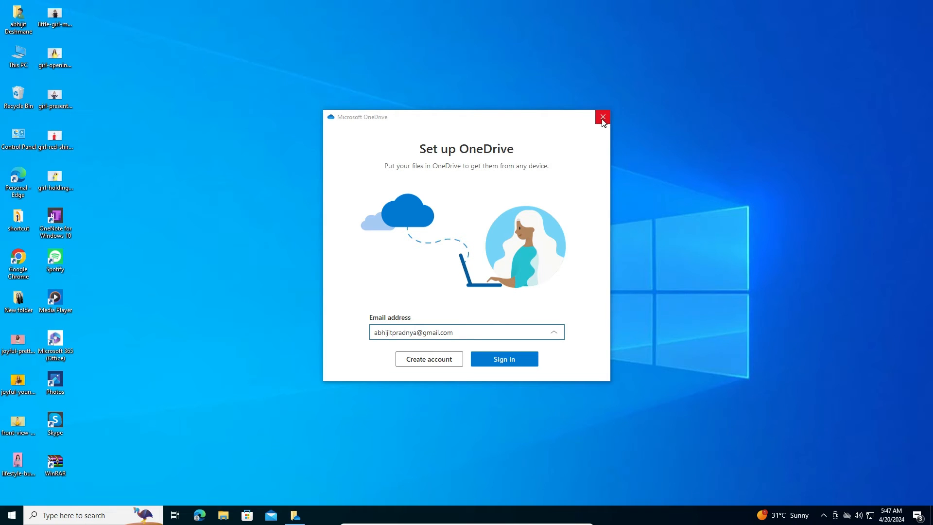
pyautogui.click(602, 116)
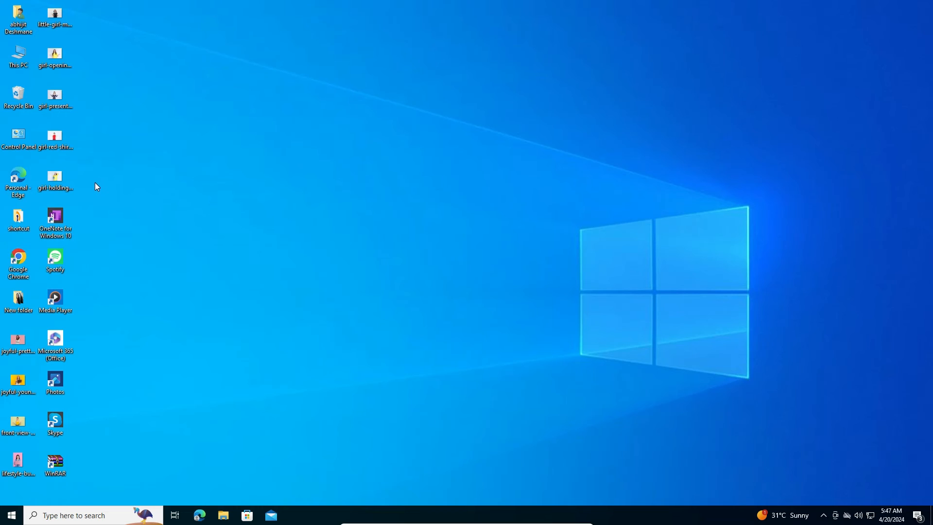
pyautogui.moveTo(260, 209)
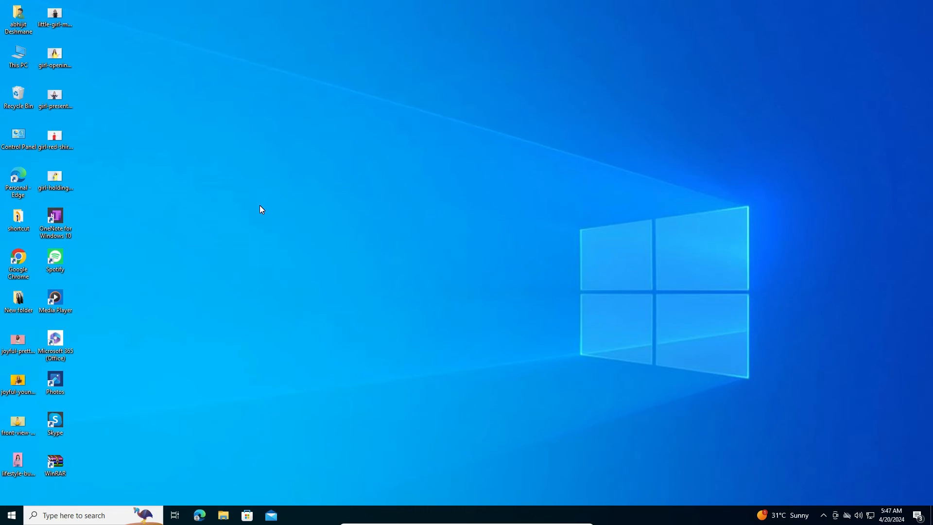